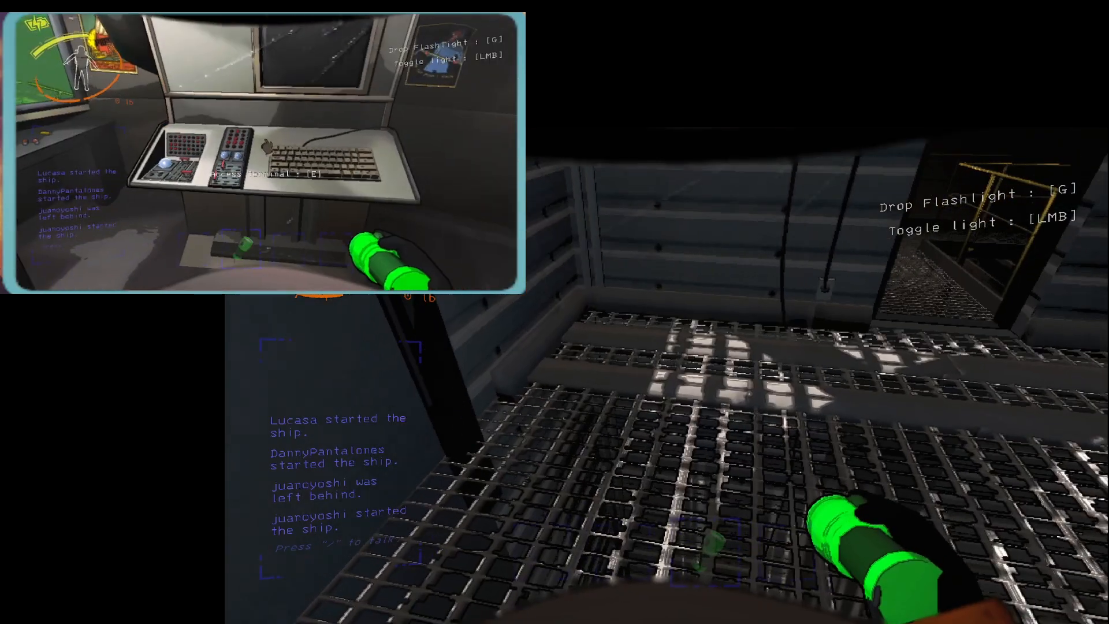
pyautogui.press('e')
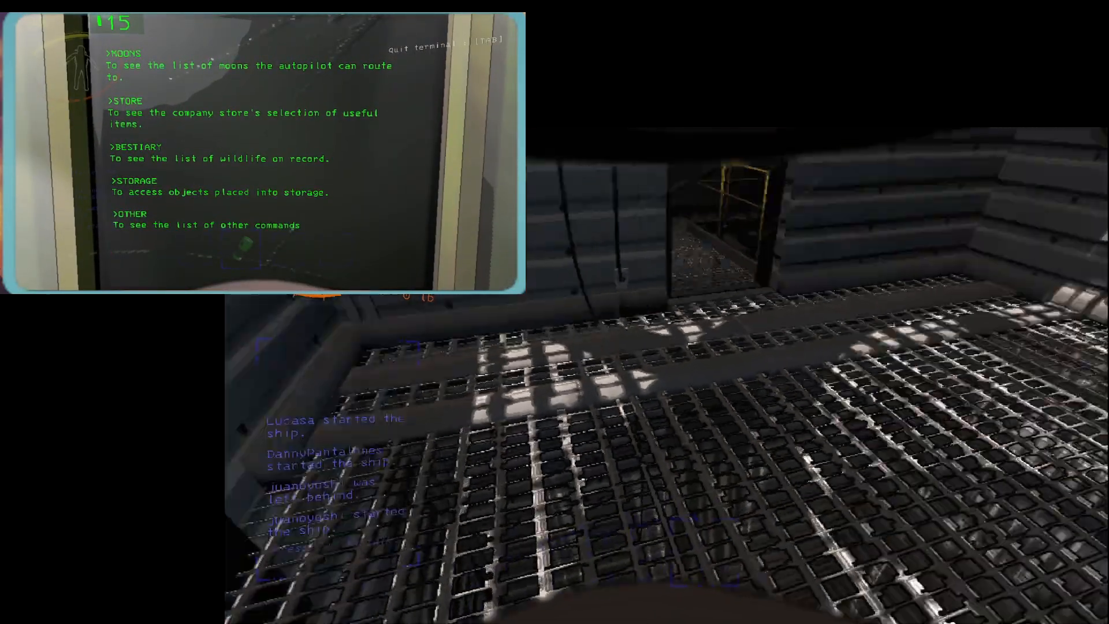
pyautogui.write('oth')
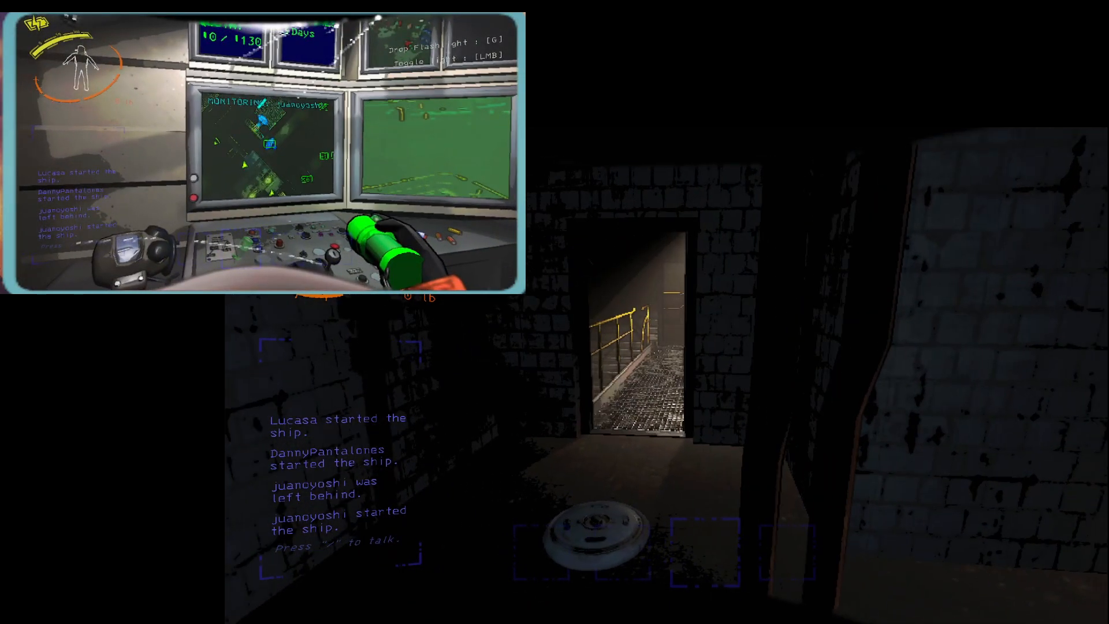
pyautogui.press('w')
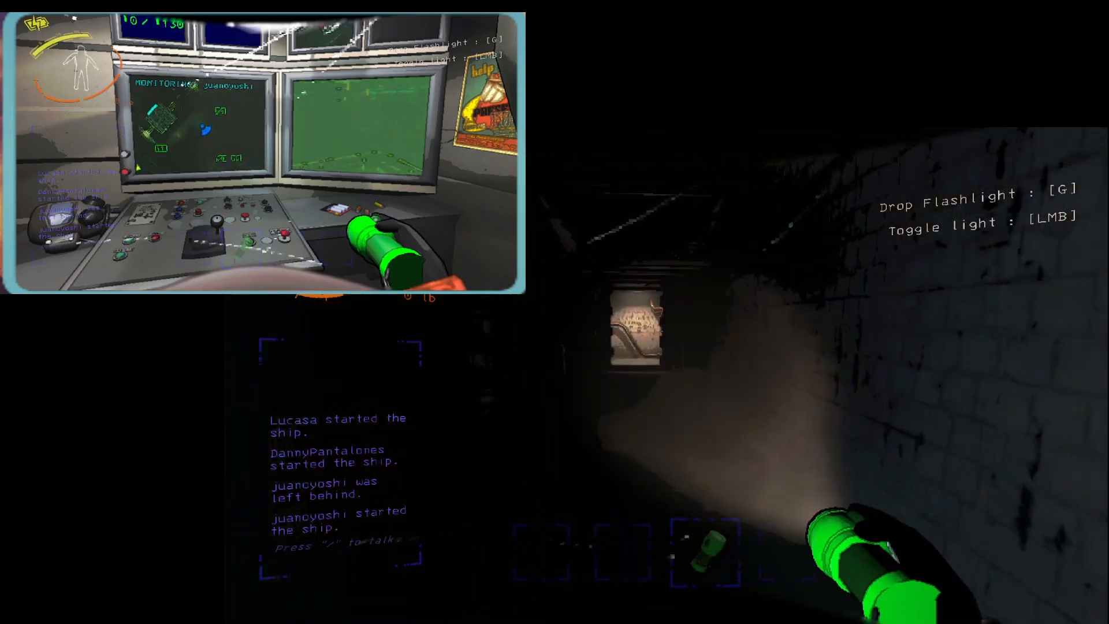
pyautogui.moveTo(555, 312)
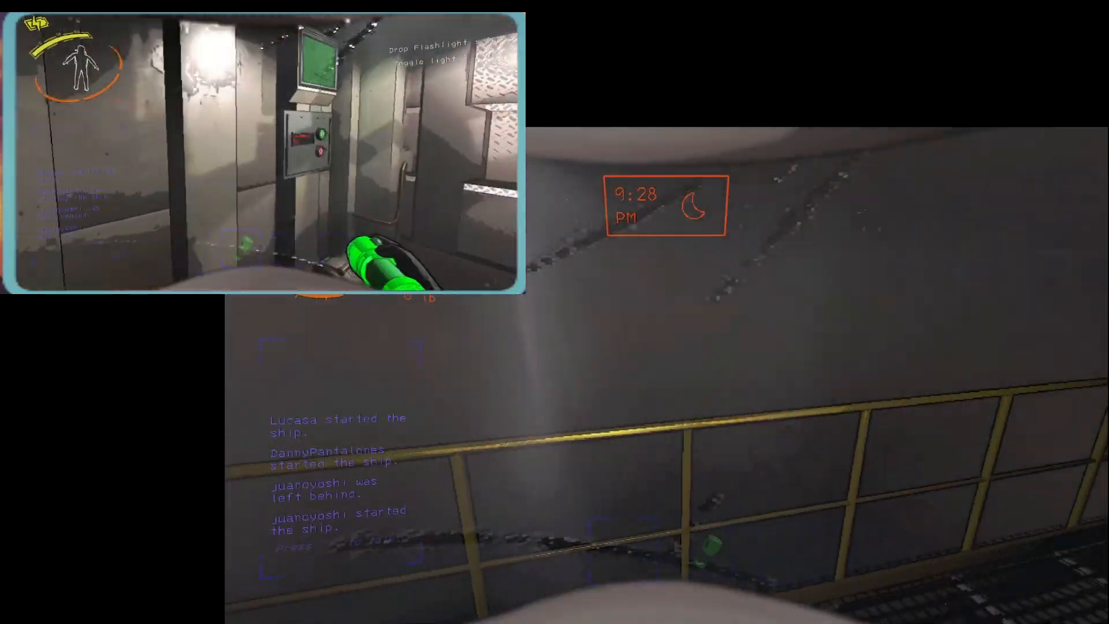
pyautogui.moveTo(555, 312)
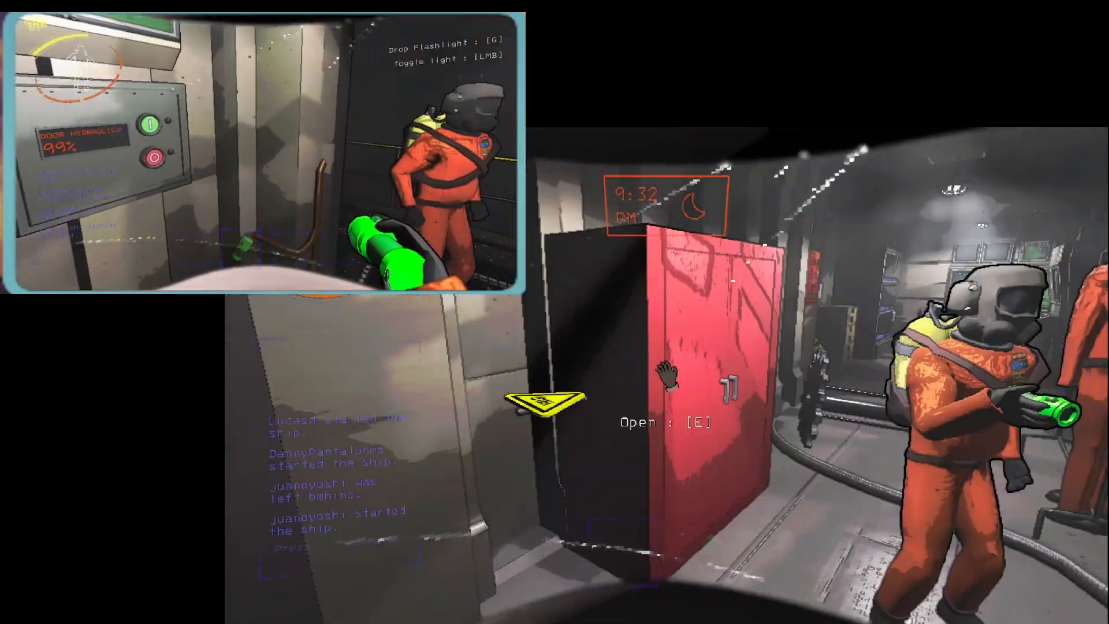
pyautogui.press('e')
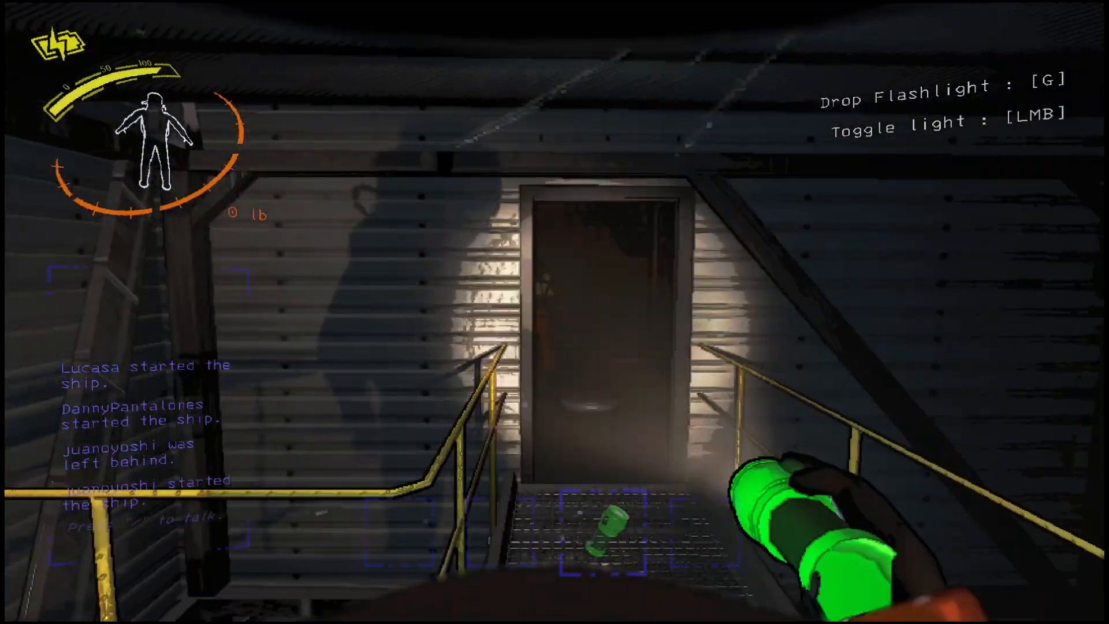
pyautogui.moveTo(554, 312)
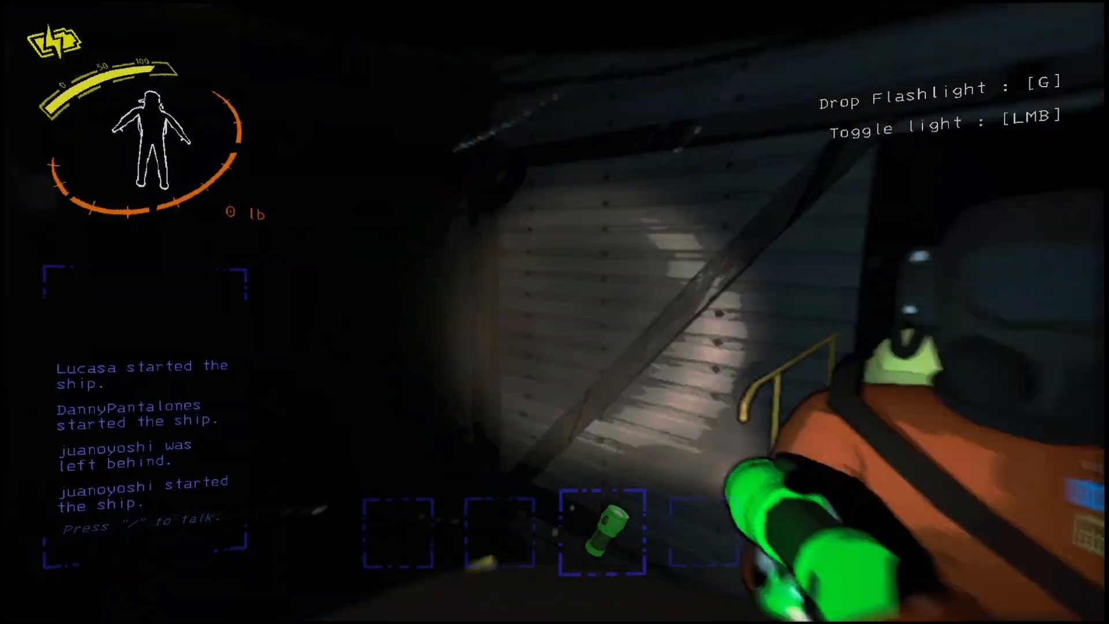
pyautogui.moveTo(554, 312)
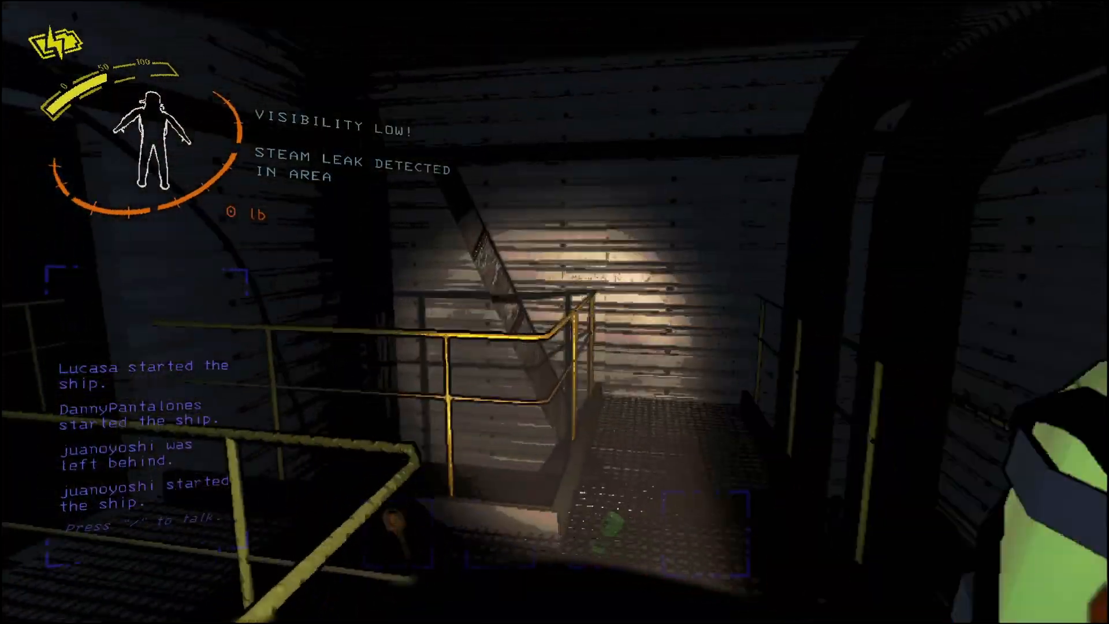
pyautogui.moveTo(554, 312)
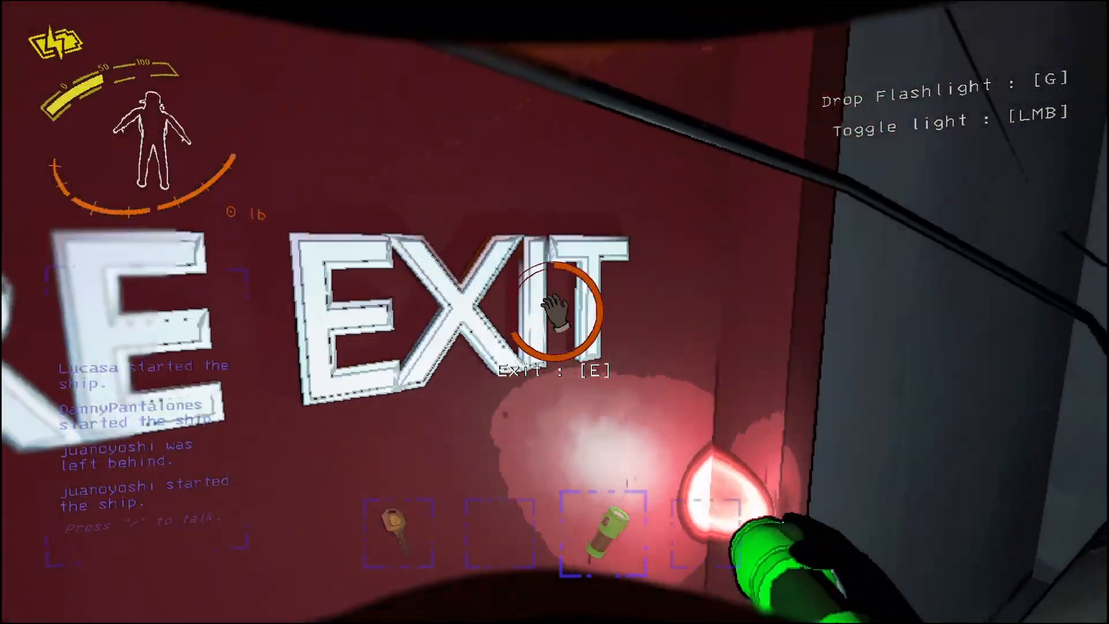
pyautogui.press('e')
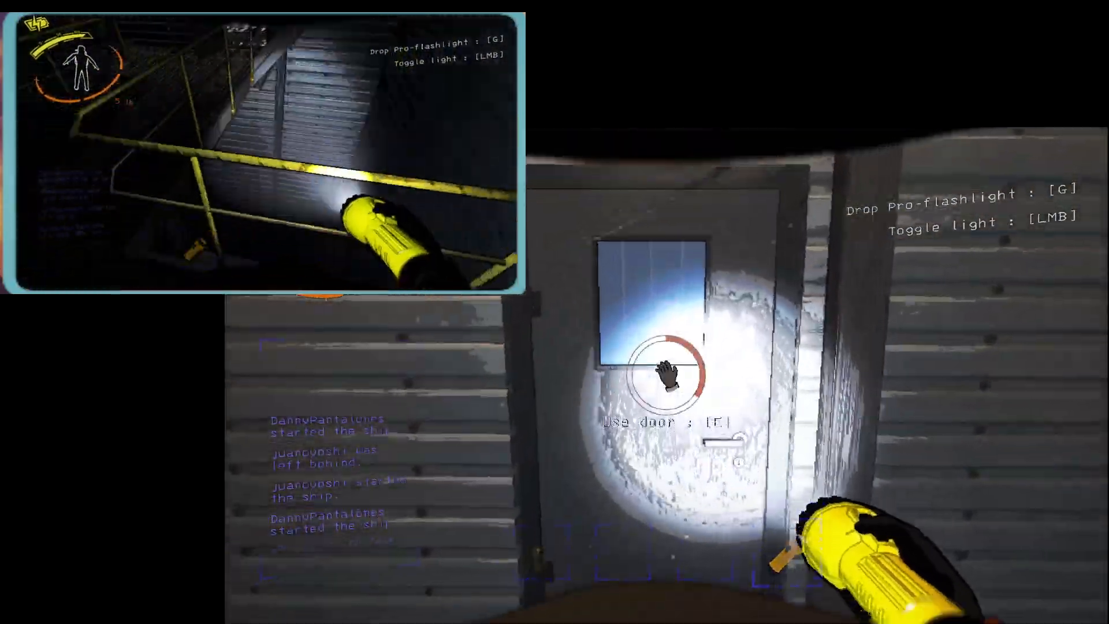
pyautogui.press('e')
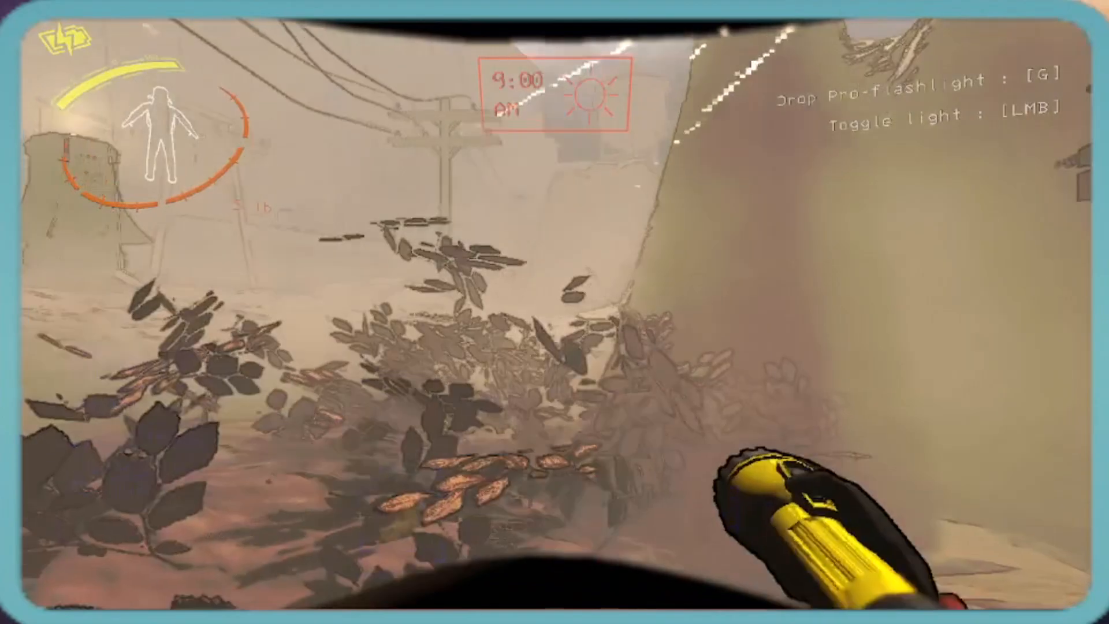
pyautogui.moveTo(555, 312)
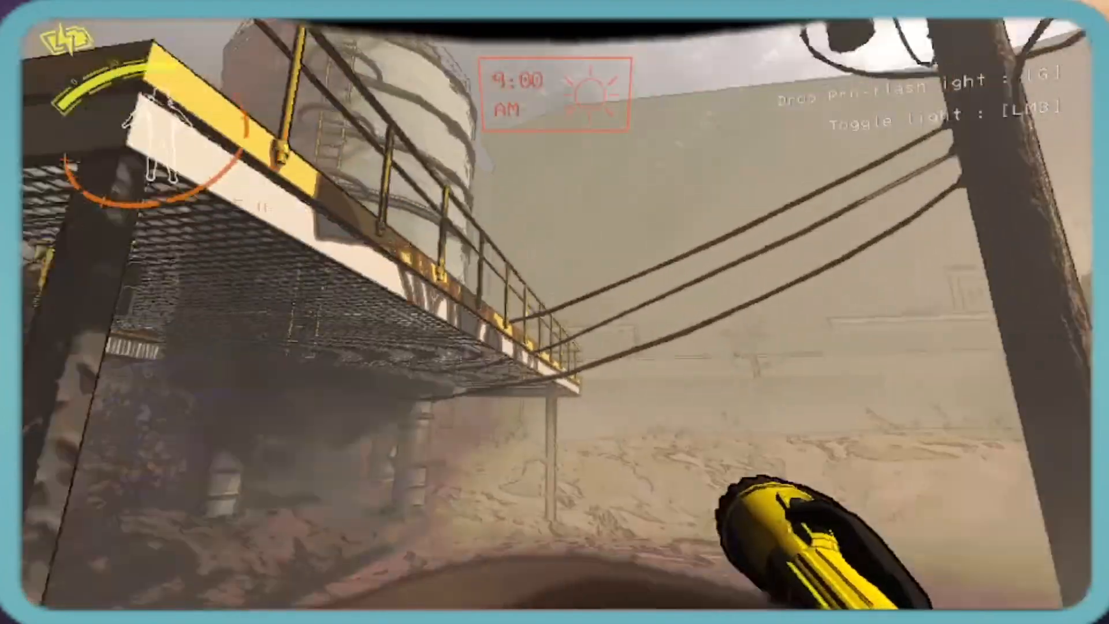
pyautogui.moveTo(555, 312)
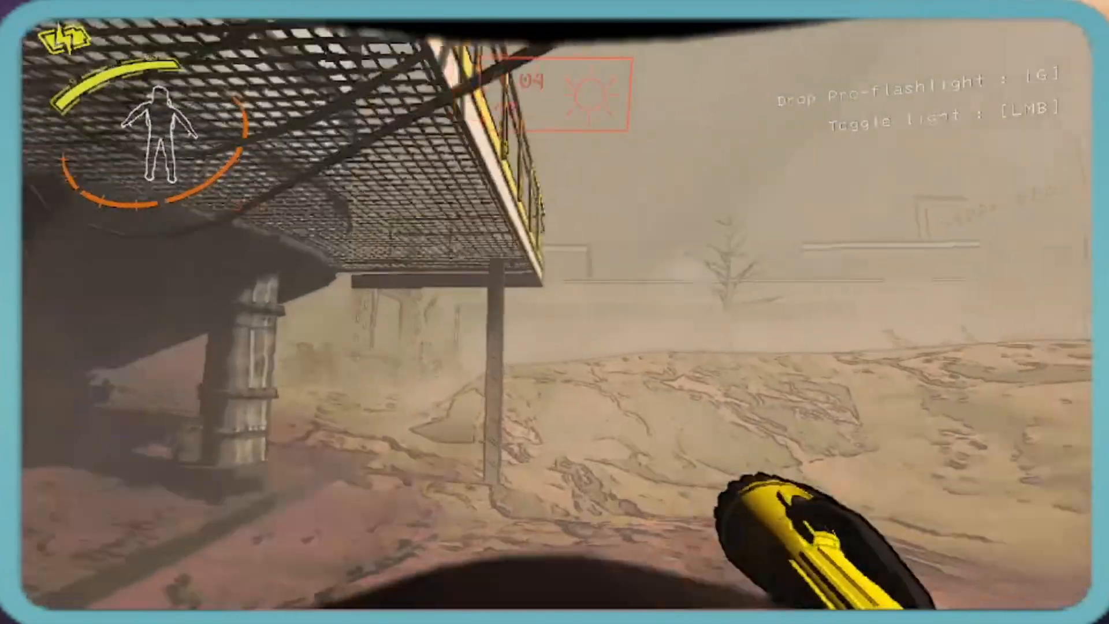
pyautogui.moveTo(554, 312)
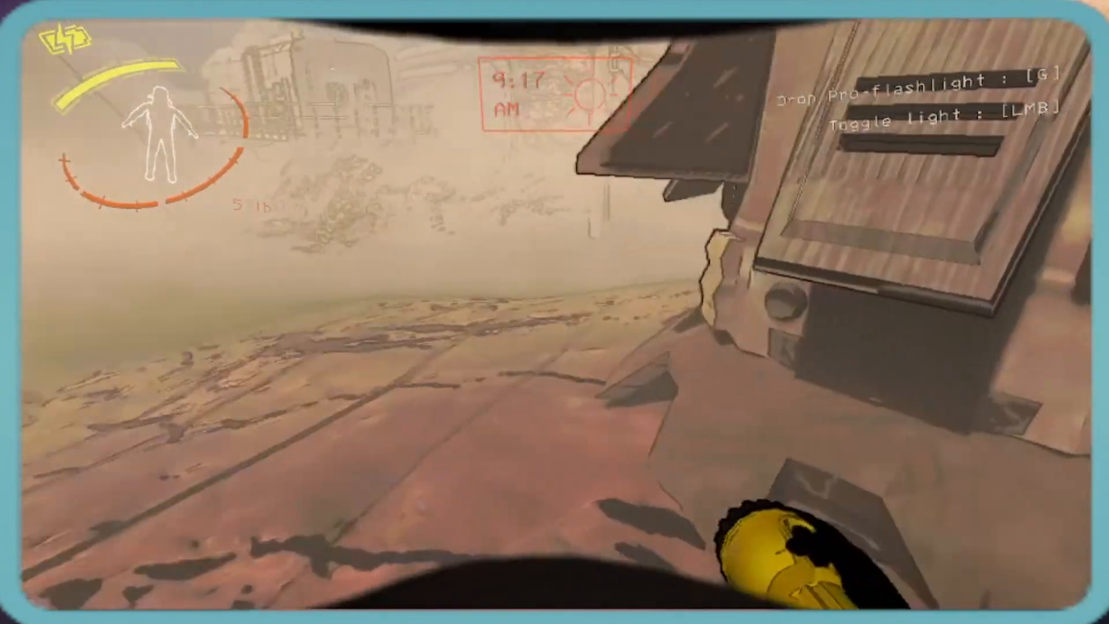
pyautogui.moveTo(554, 312)
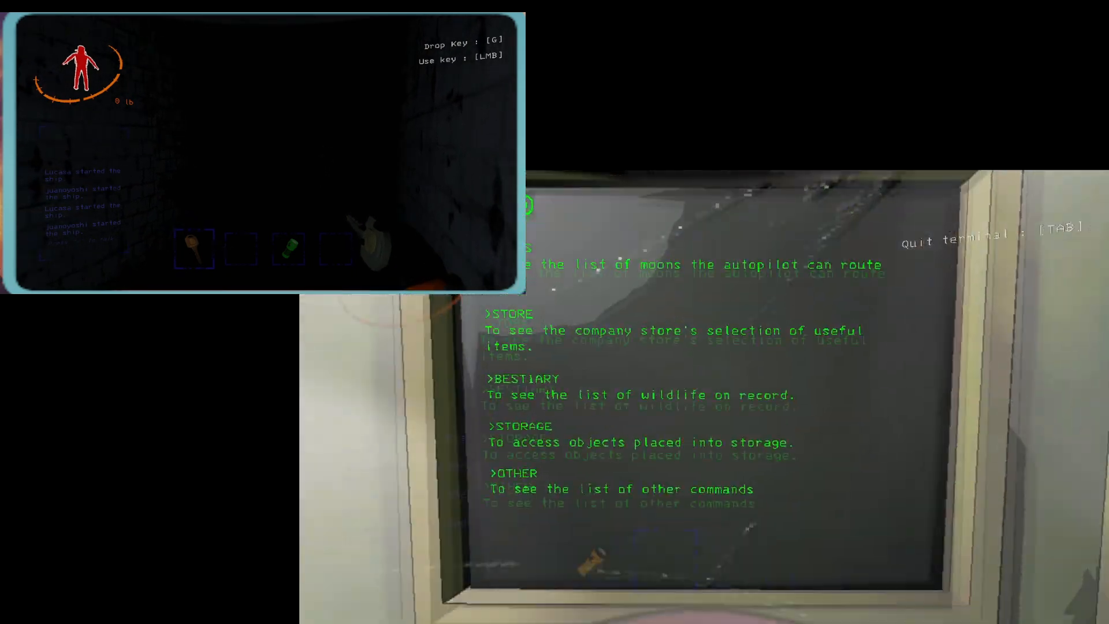
pyautogui.write('telepor')
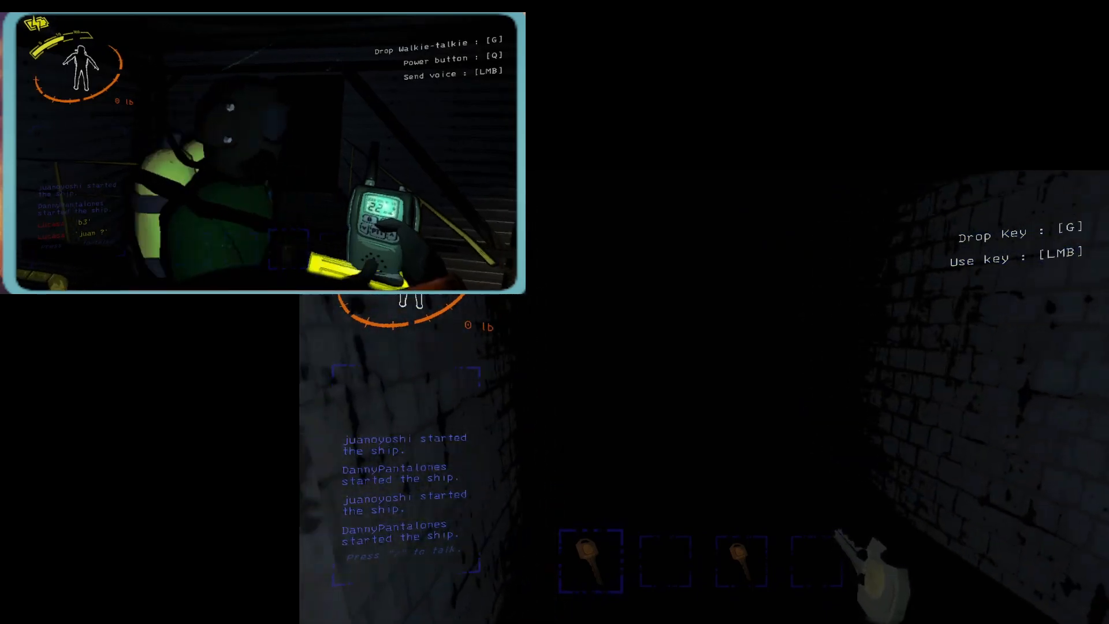
pyautogui.moveTo(555, 312)
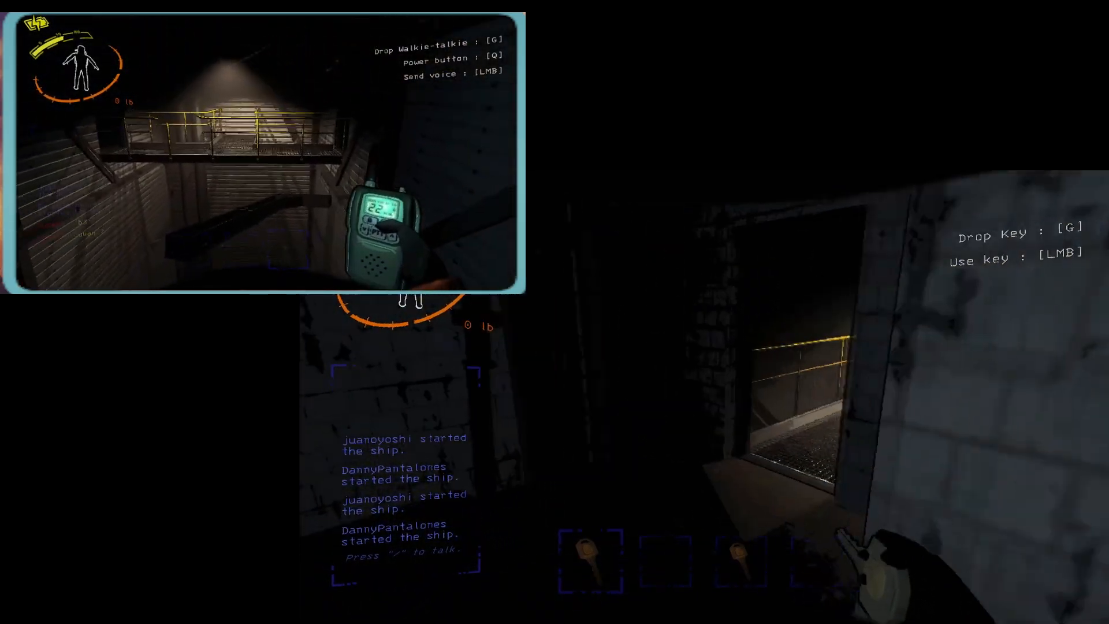
pyautogui.moveTo(555, 312)
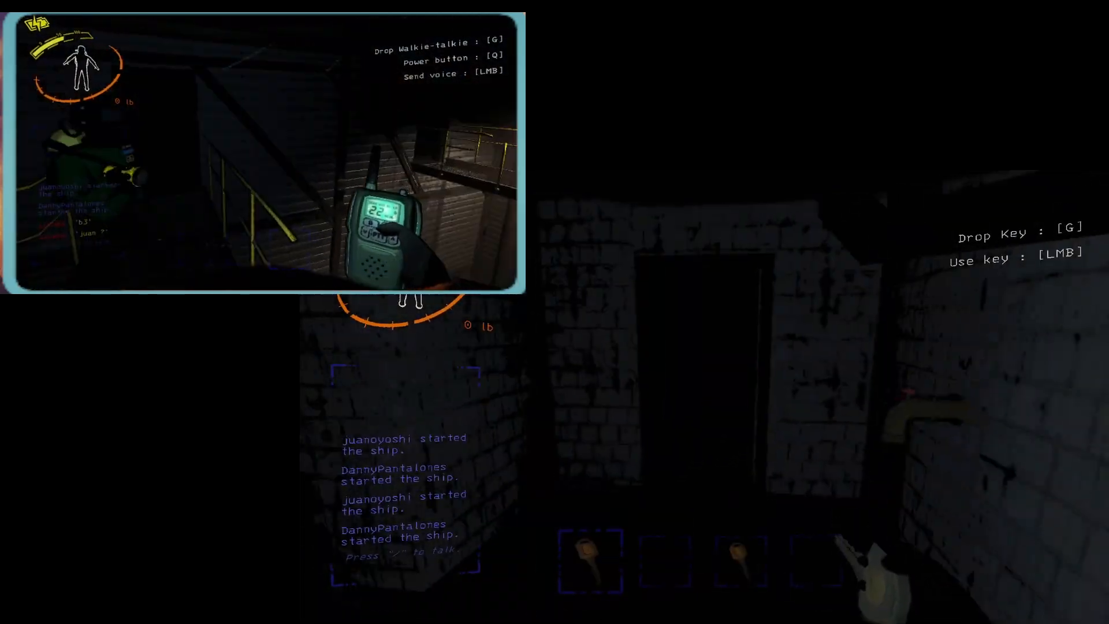